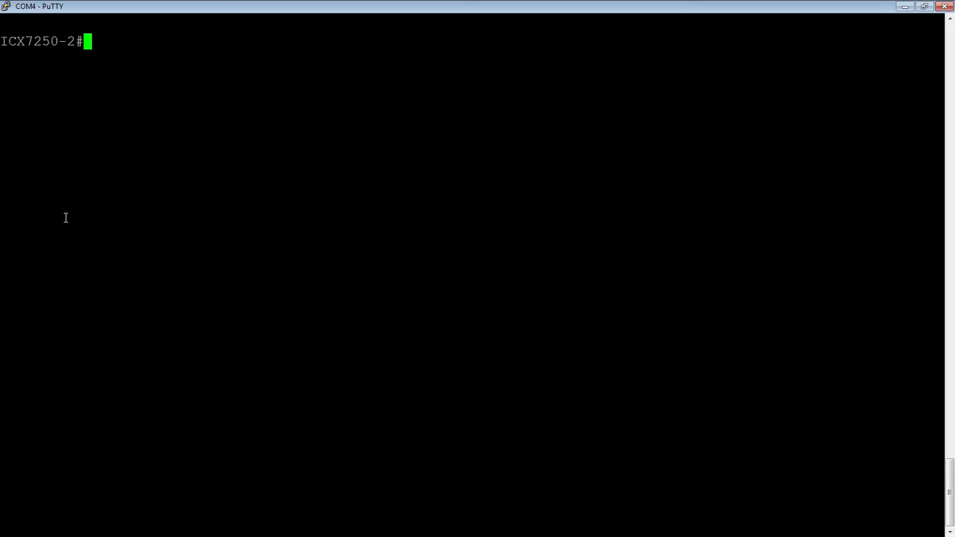
# Display the running config showing LAG To7250-1 on ports 1/2/1 and 1/2/3, then quit the pager.
pyautogui.write('sh run')
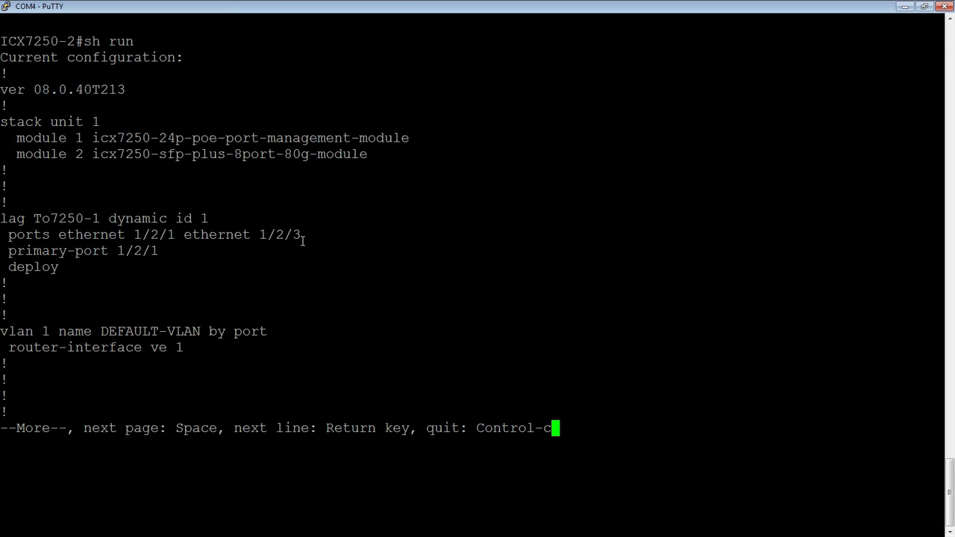
pyautogui.moveTo(175, 251)
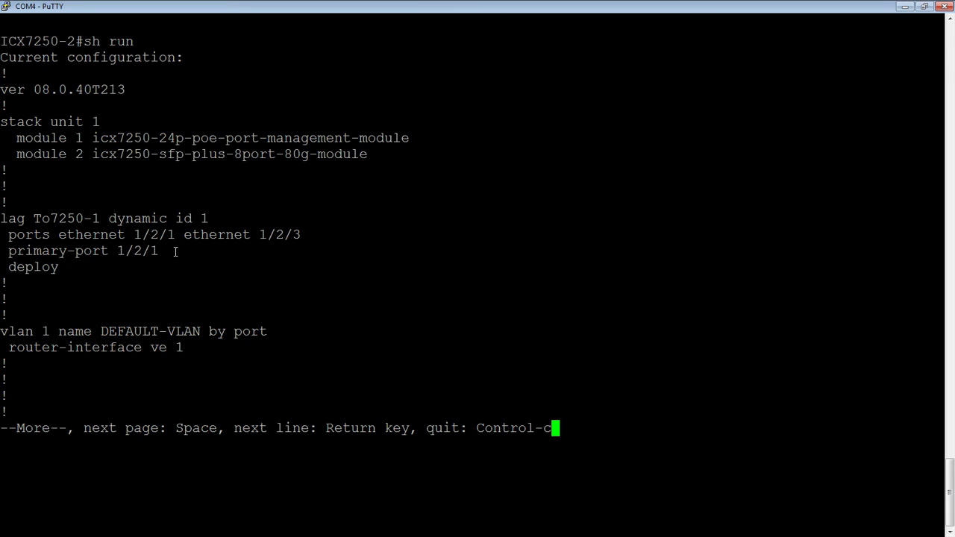
pyautogui.press('ctrl+c')
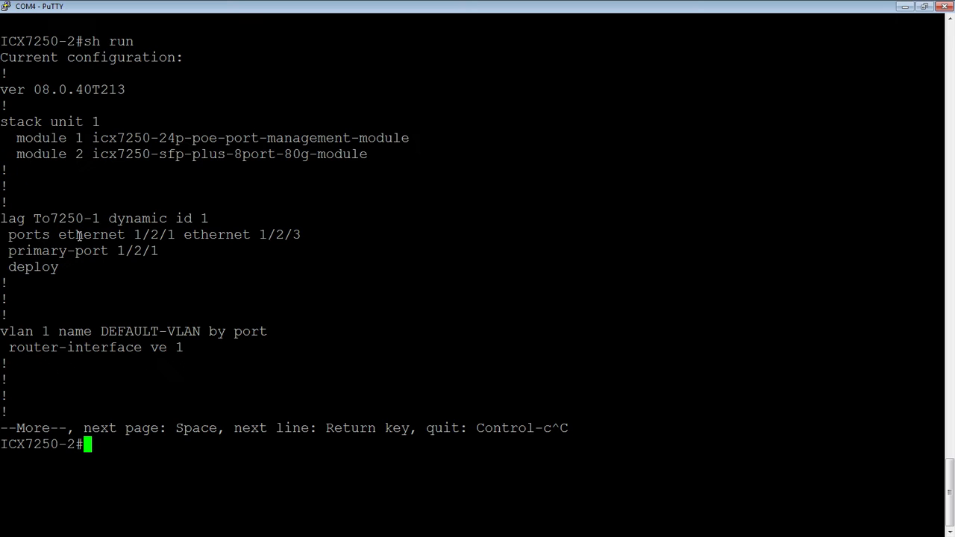
# View the full LAG status with both To7250-1 ports up, then enter configuration mode.
pyautogui.write('show lag')
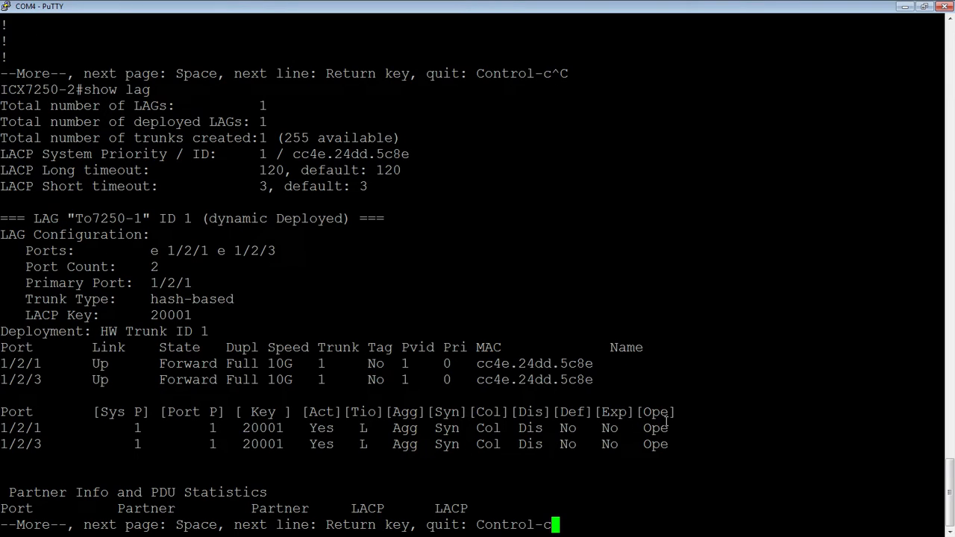
pyautogui.moveTo(326, 373)
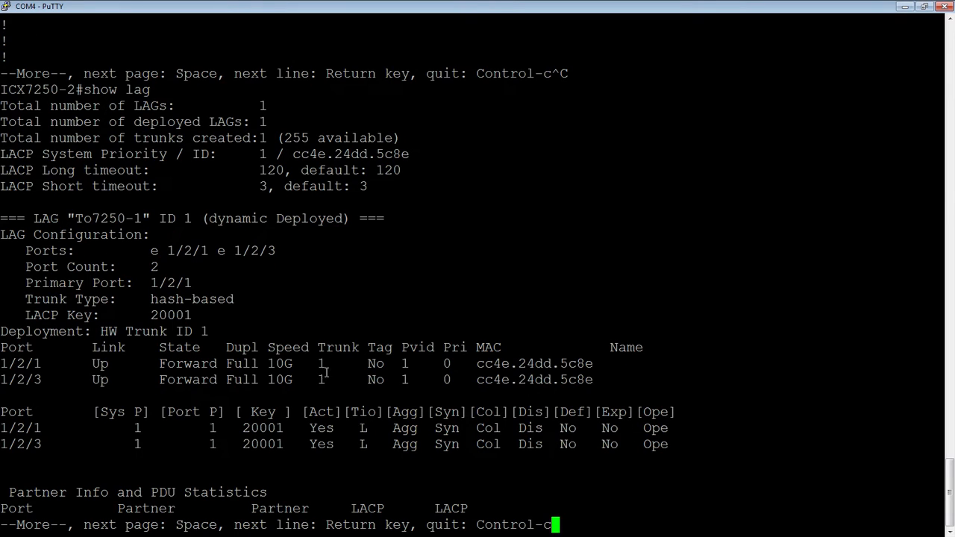
pyautogui.press('space')
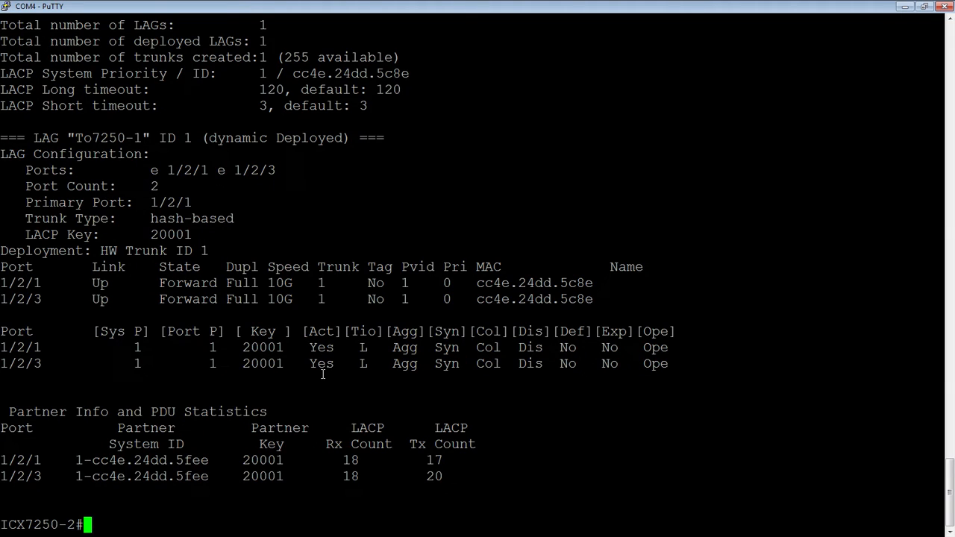
pyautogui.write('config t')
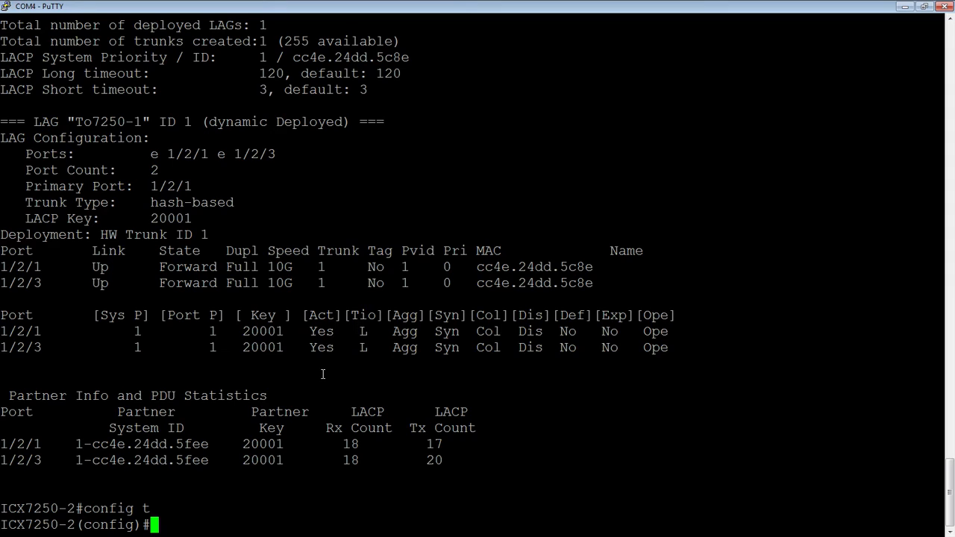
# Disable interface ethernet 1/2/1 and confirm both LAG ports show disabled and down.
pyautogui.write('int e')
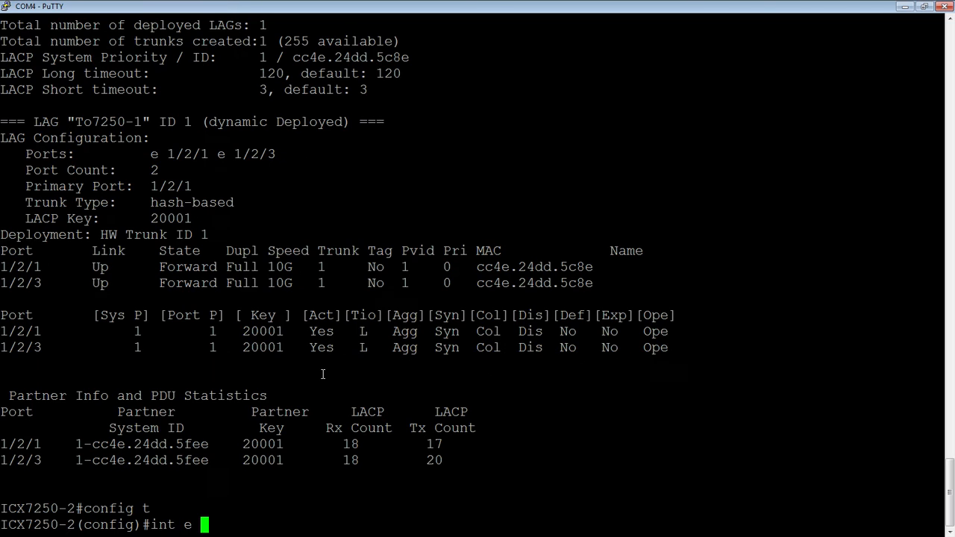
pyautogui.write('1/2/1')
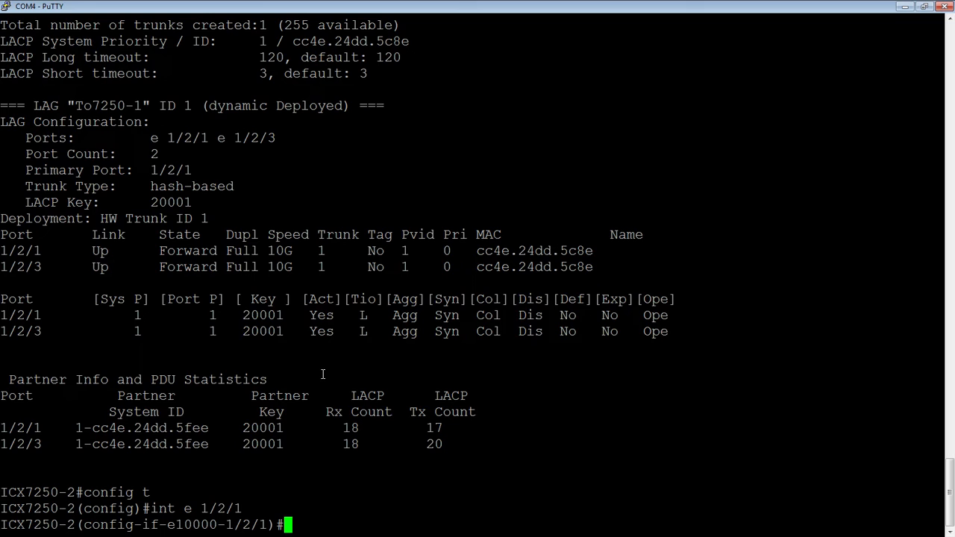
pyautogui.write('dia')
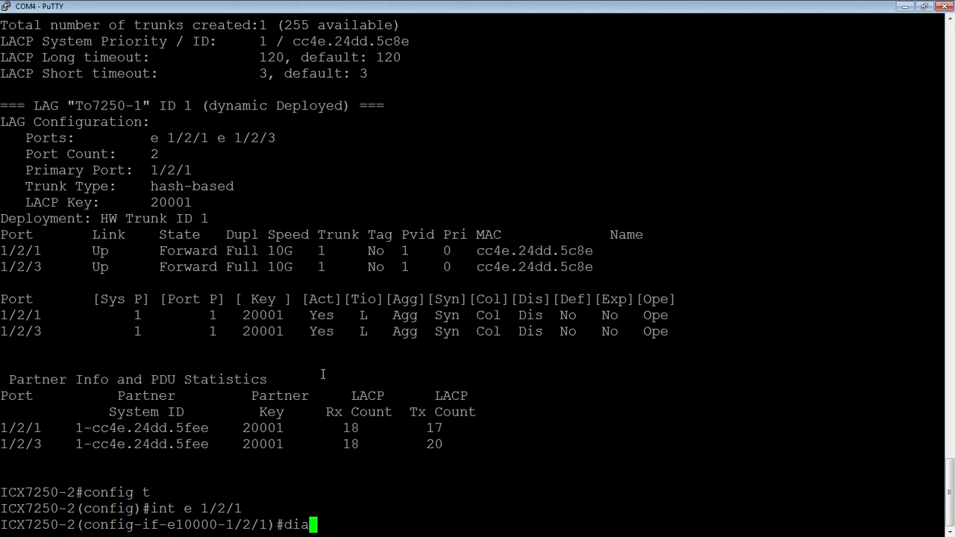
pyautogui.write('sable')
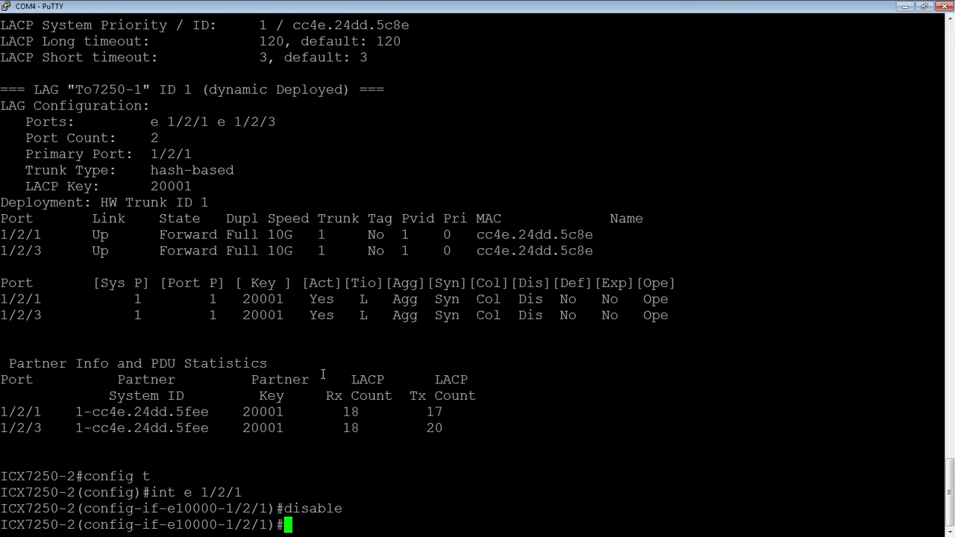
pyautogui.write('show lag')
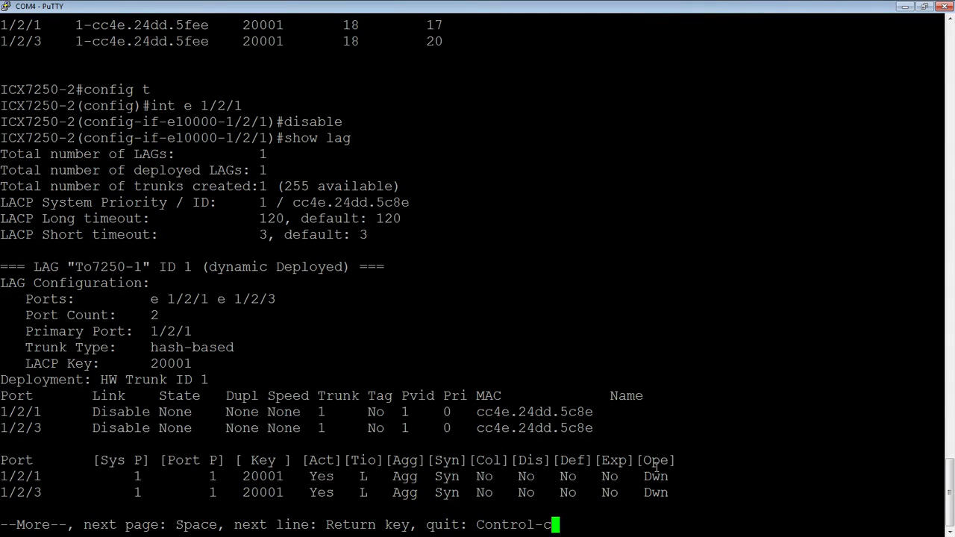
pyautogui.moveTo(675, 484)
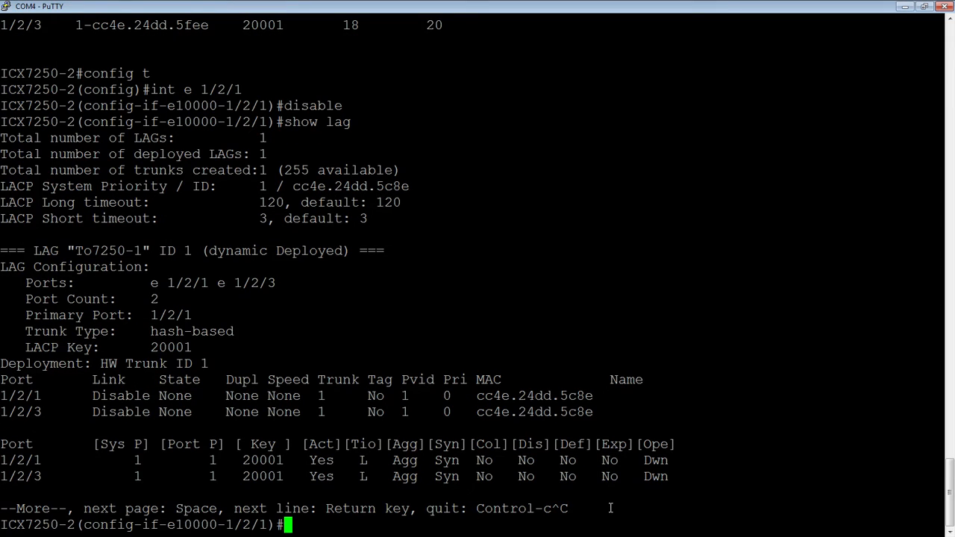
# Enable interface 1/2/1, then try configuring 1/2/3, which is refused as a secondary trunk port.
pyautogui.write('enable')
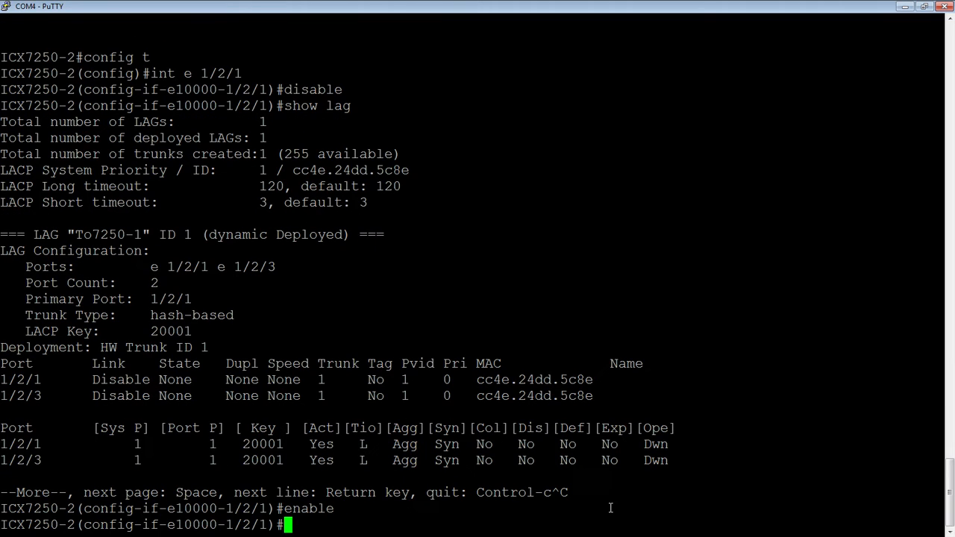
pyautogui.write('int e')
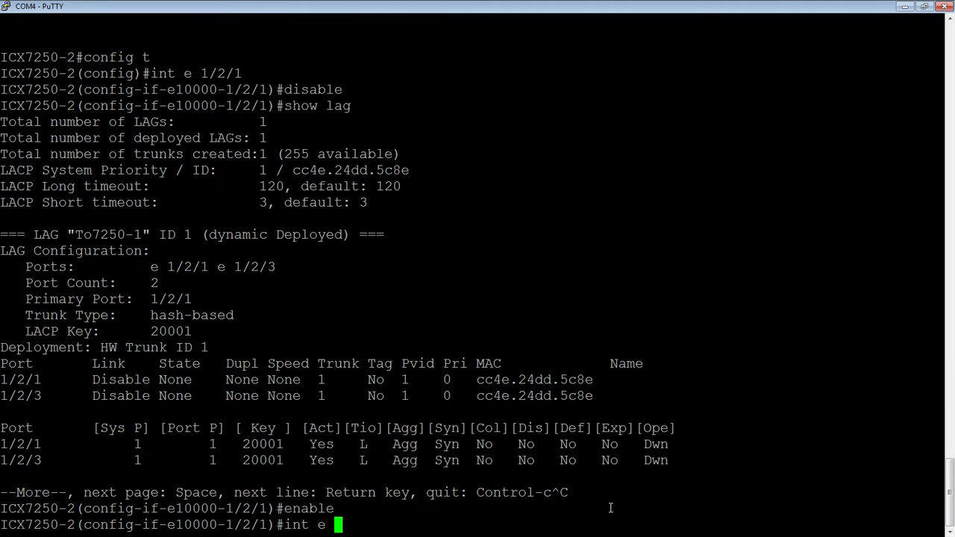
pyautogui.write('1/2/3')
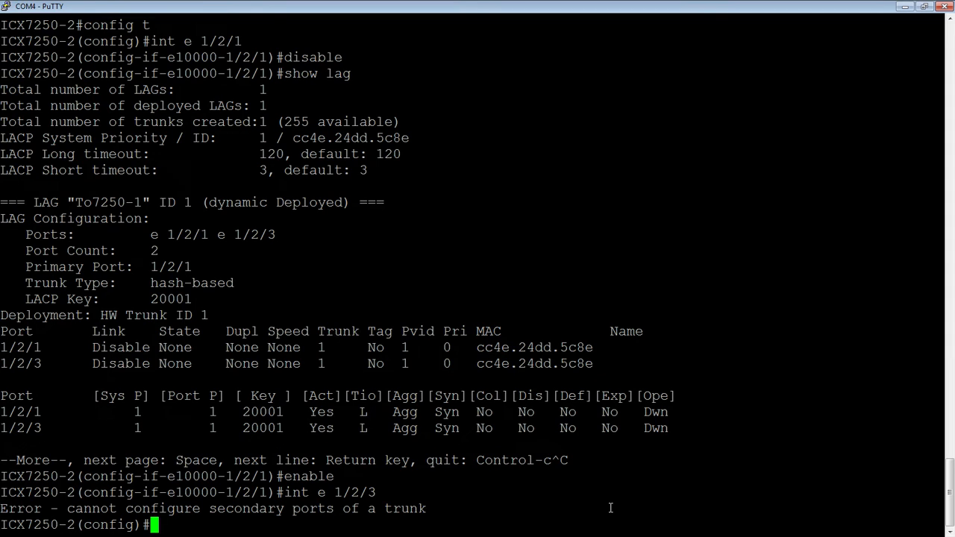
pyautogui.write('lag T')
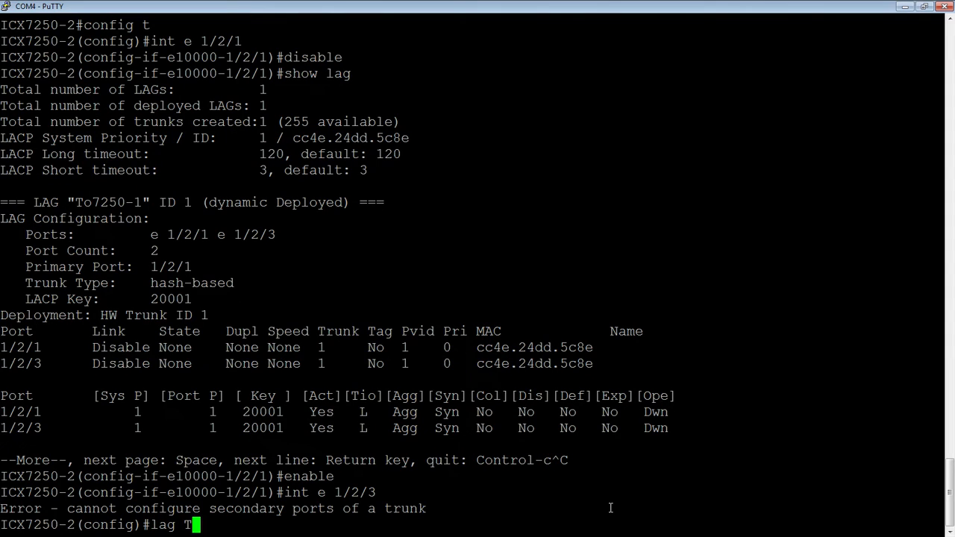
# Inside LAG To7250-1, disable member 1/2/1 and confirm only 1/2/3 stays up.
pyautogui.write('o7250-1')
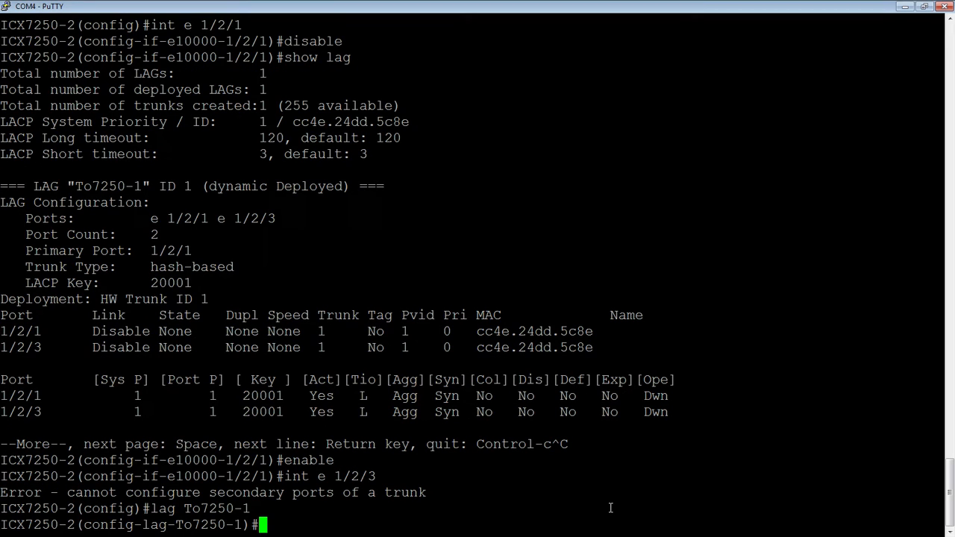
pyautogui.write('di')
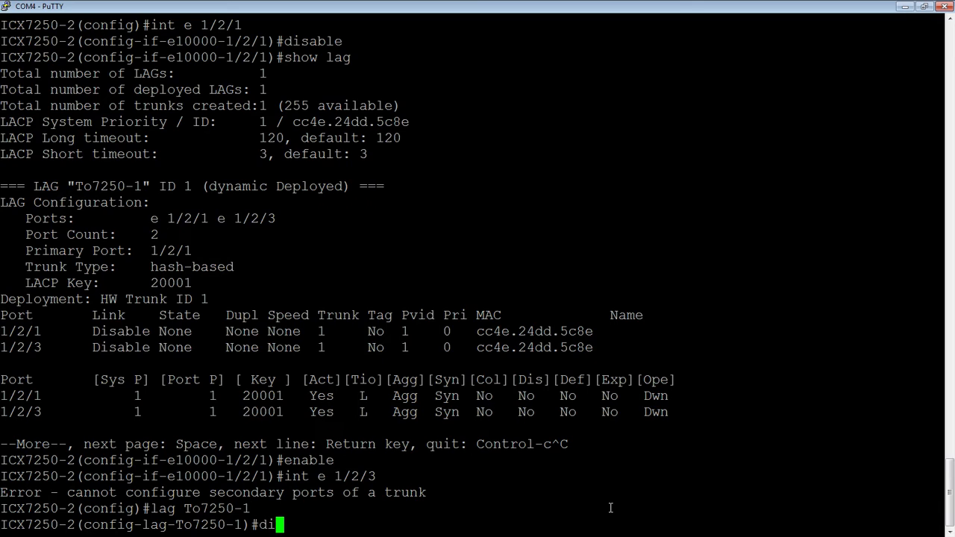
pyautogui.write('sable')
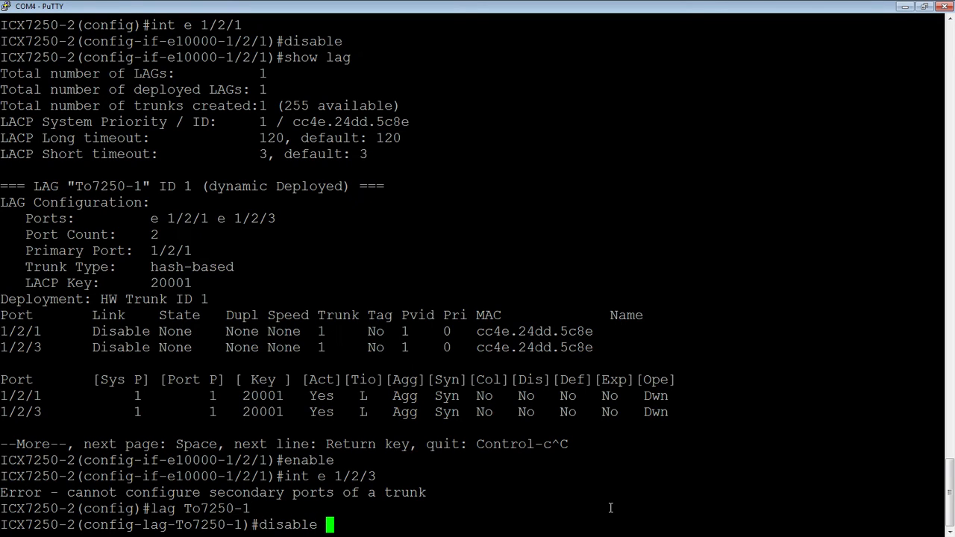
pyautogui.write('e 1/2/1')
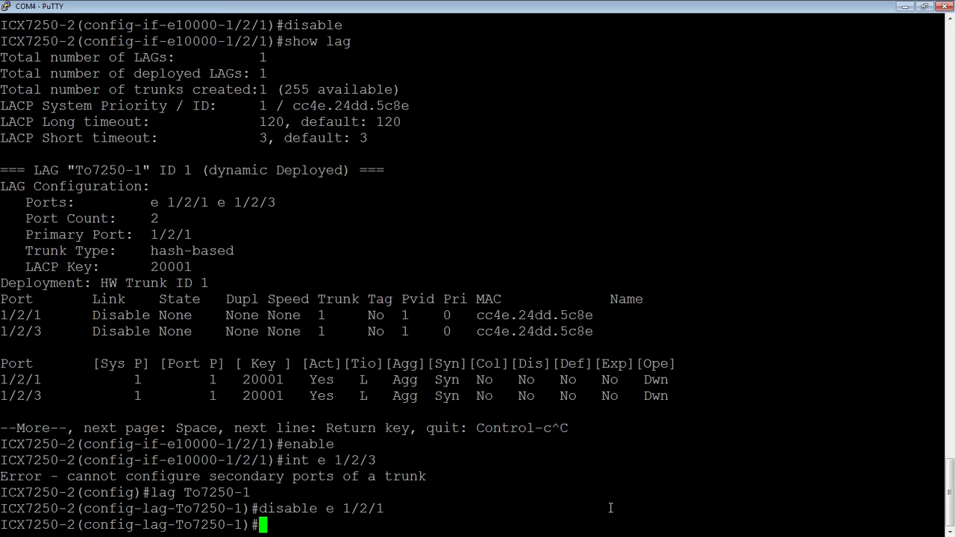
pyautogui.write('show lag')
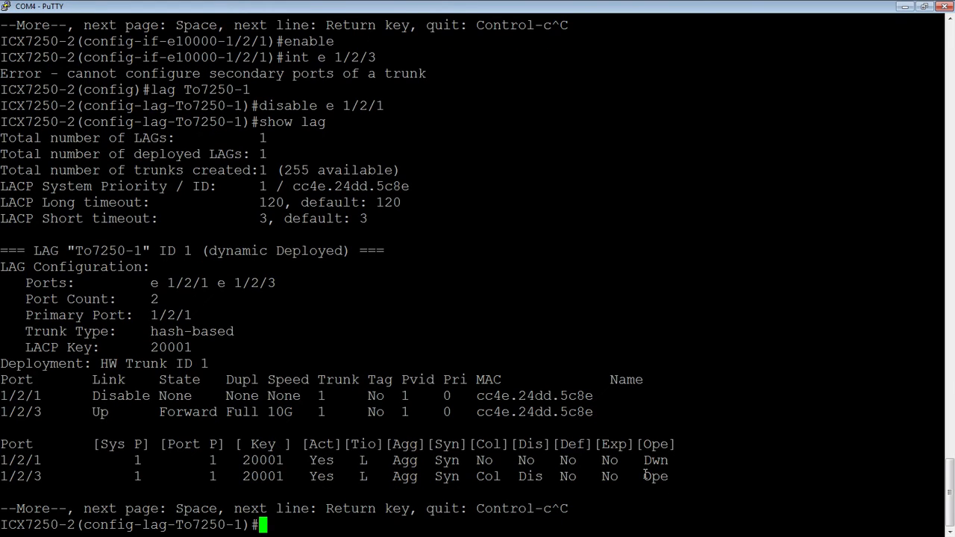
pyautogui.write('enable')
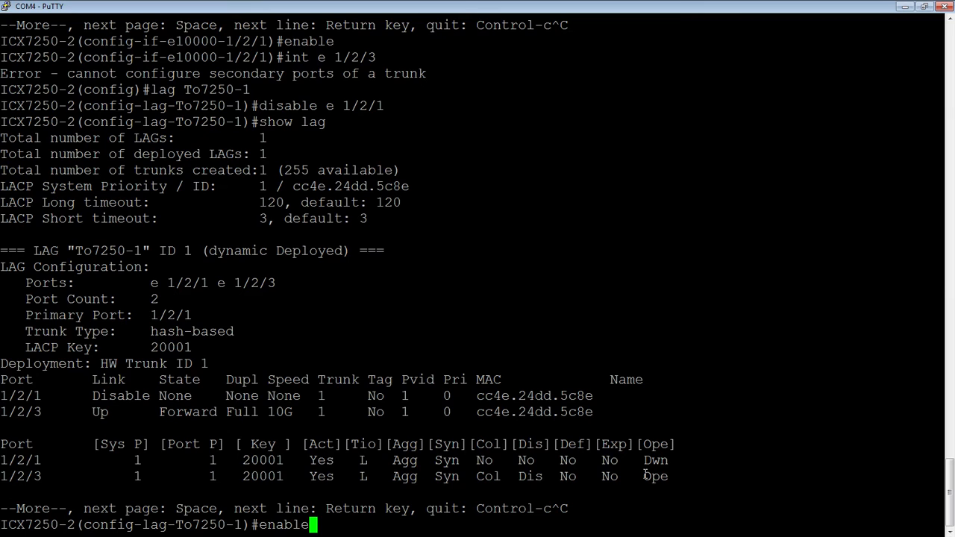
# Bring member port 1/2/1 back up from LAG To7250-1 configuration mode.
pyautogui.write('disable e 1/2/1')
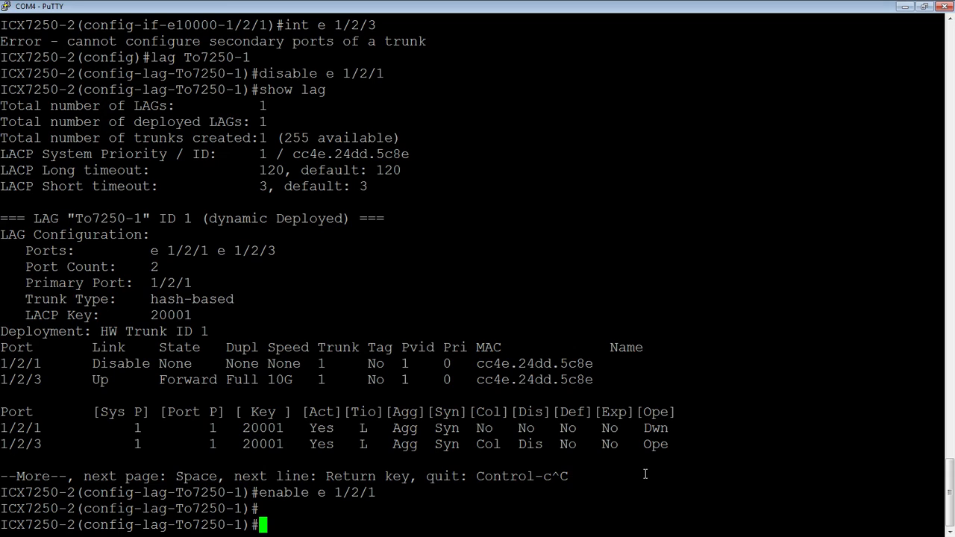
pyautogui.write('no ports e')
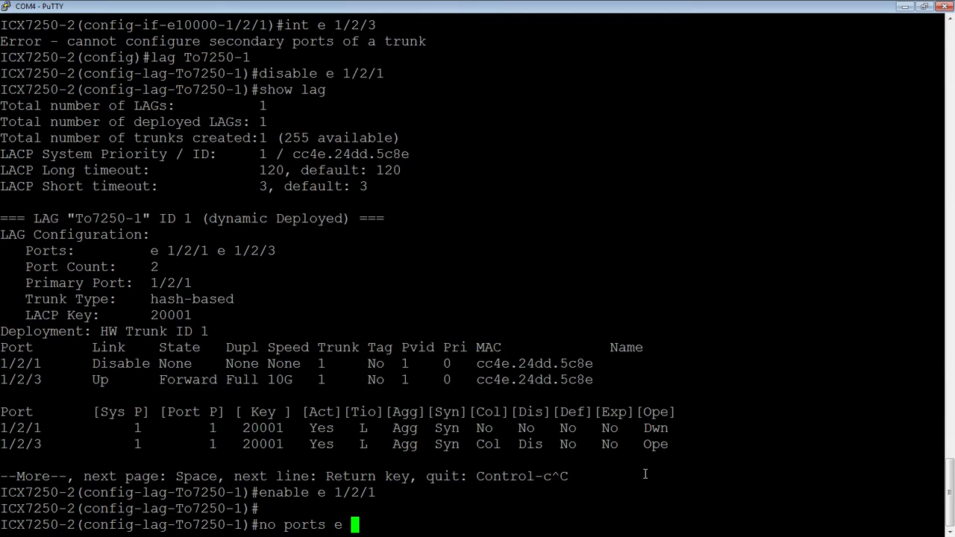
# Try removing primary port 1/2/1 (rejected), then remove port 1/2/3 from LAG To7250-1.
pyautogui.write('1/2/1')
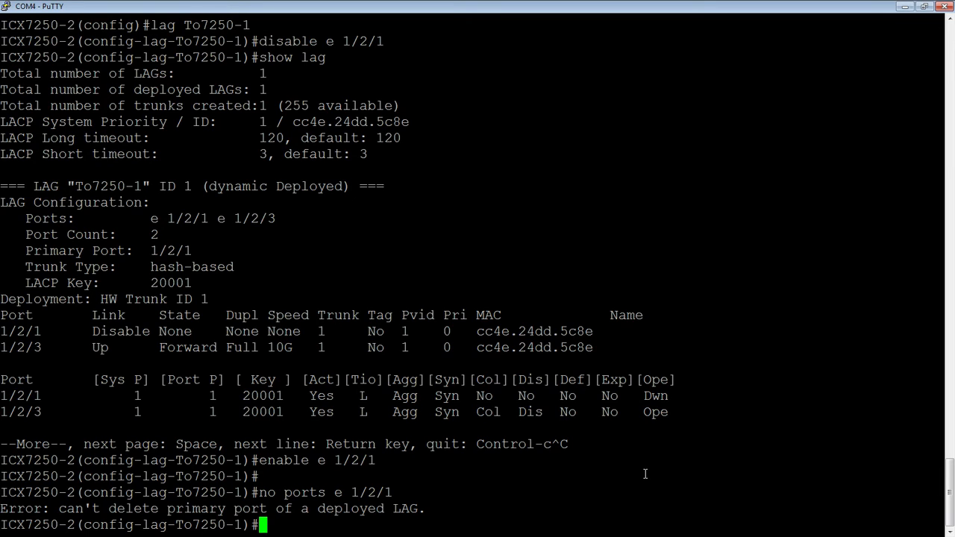
pyautogui.write('no')
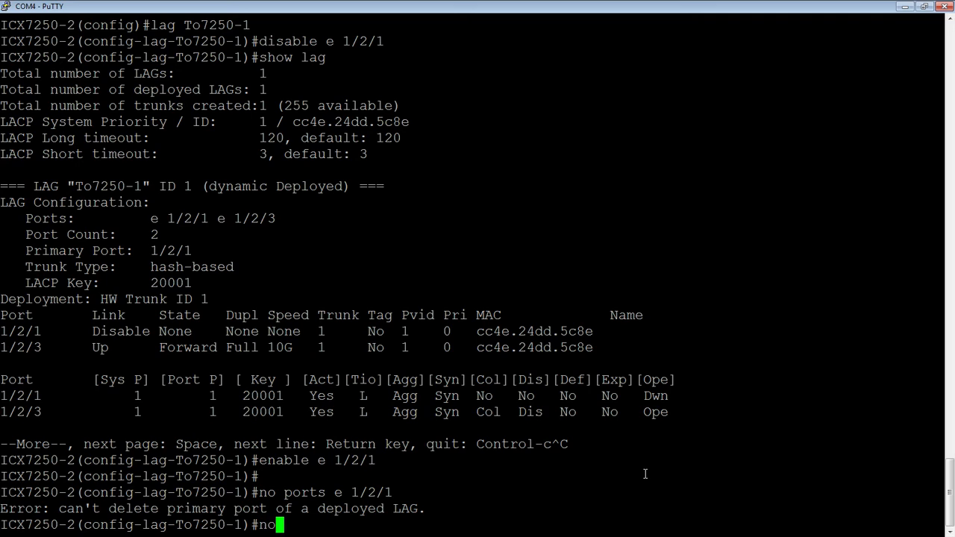
pyautogui.write('ports e 1/2/3')
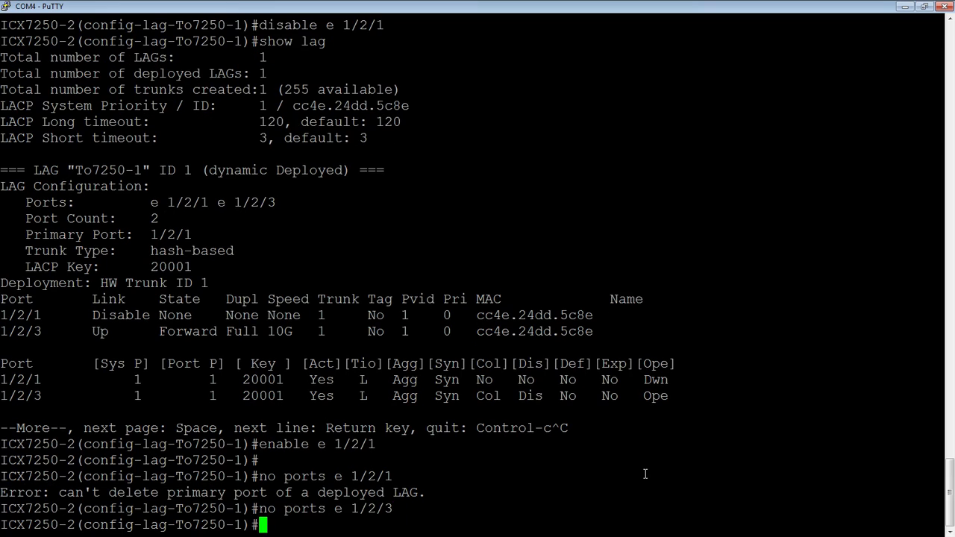
# Confirm LAG To7250-1 holds only port 1/2/1, then add ethernet 1/2/3 back into it.
pyautogui.write('show l')
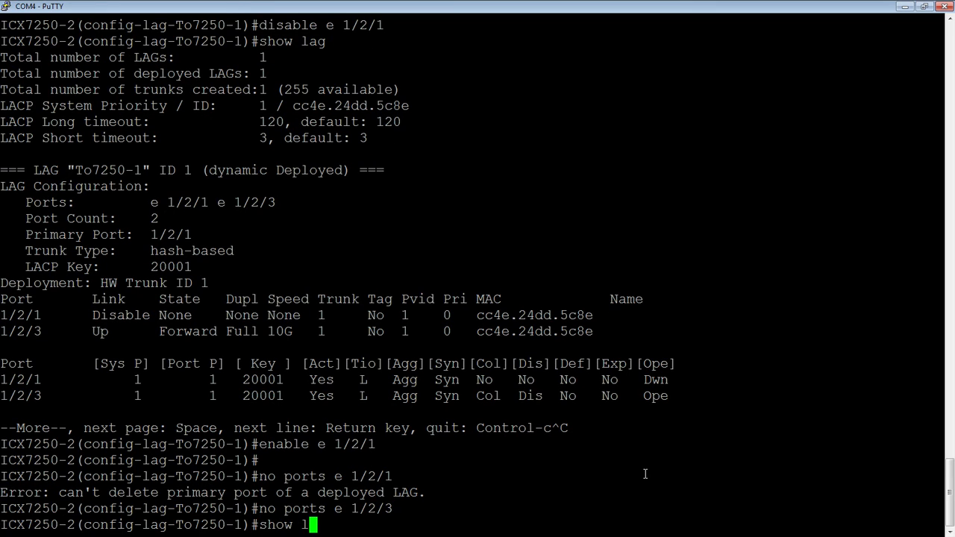
pyautogui.press('Return')
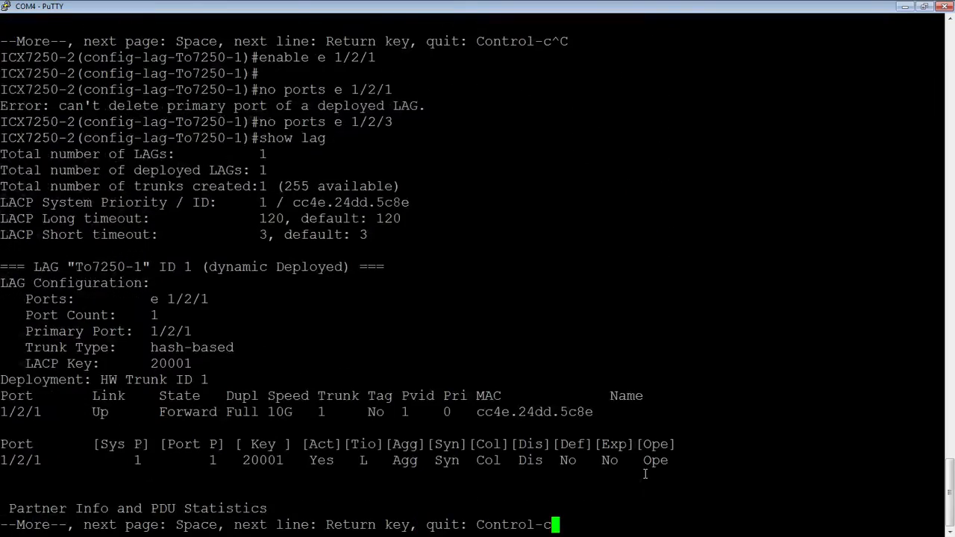
pyautogui.press('Return')
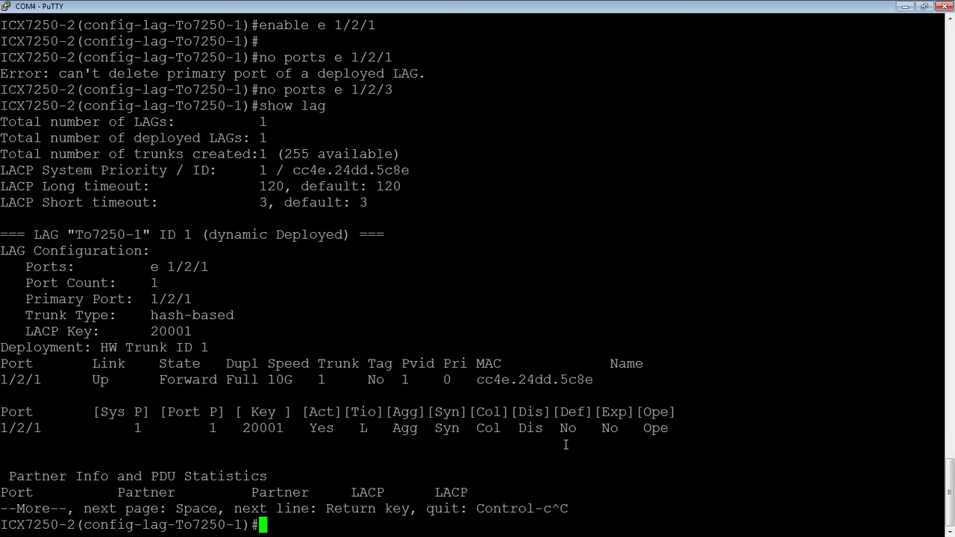
pyautogui.write('port')
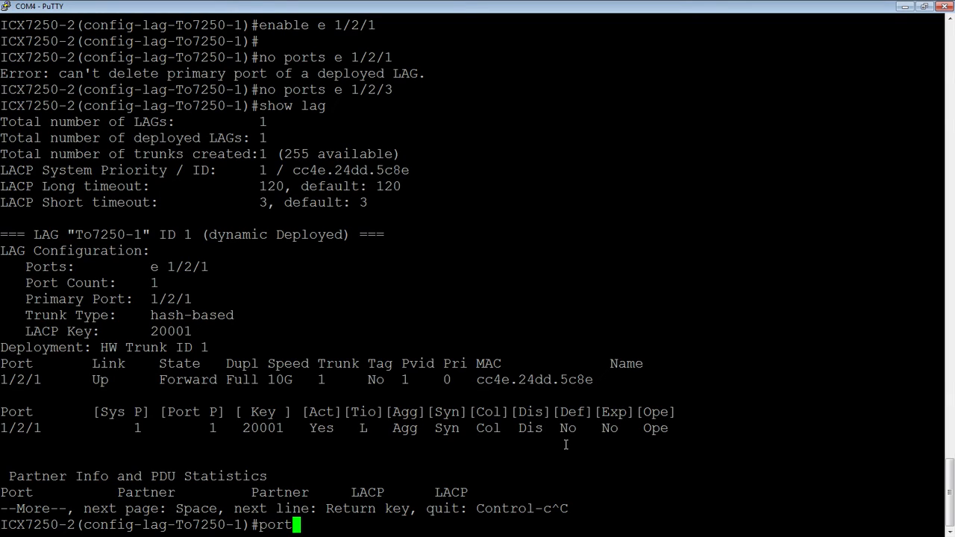
pyautogui.write('s')
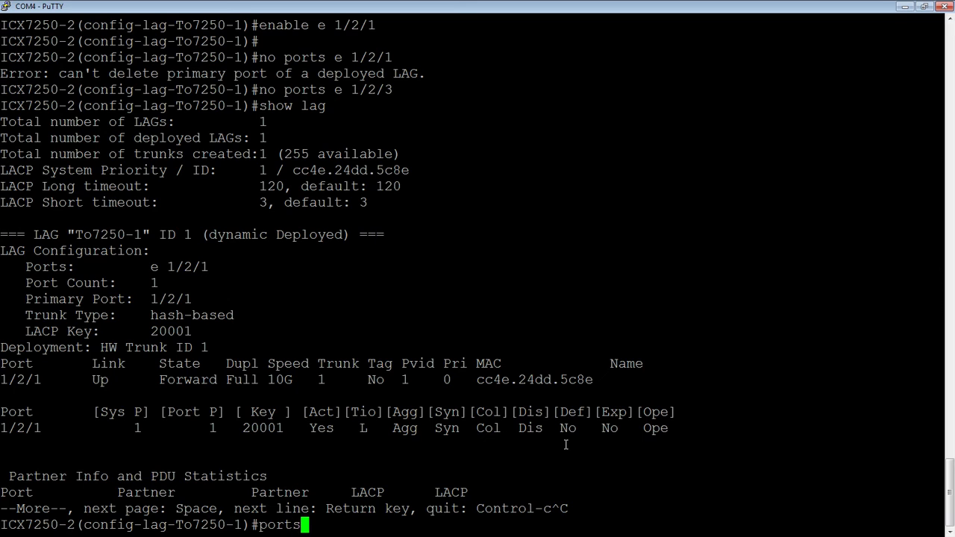
pyautogui.write('e 1/2/3')
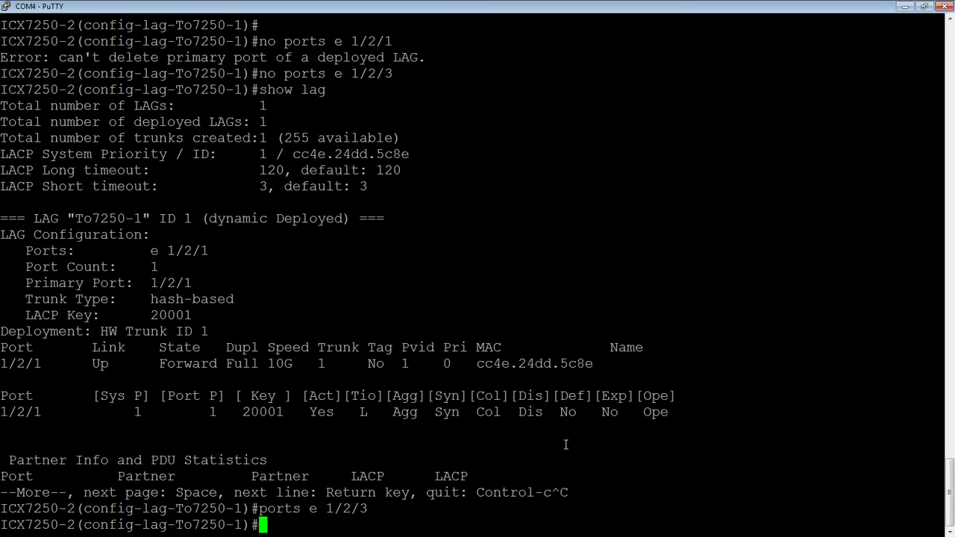
# Check LAG status: To7250-1 lists 1/2/1 and 1/2/3, with 1/2/3 disabled and down.
pyautogui.write('show lag')
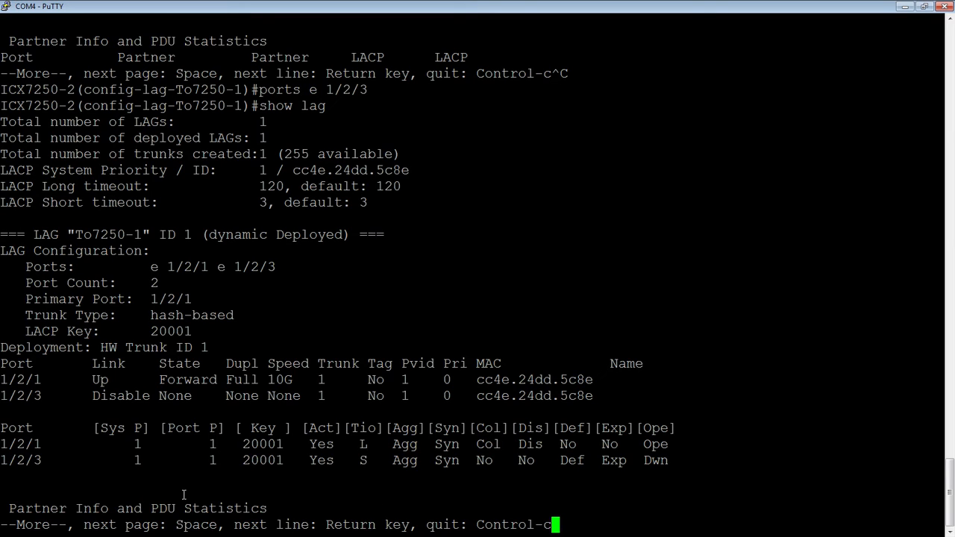
pyautogui.moveTo(657, 456)
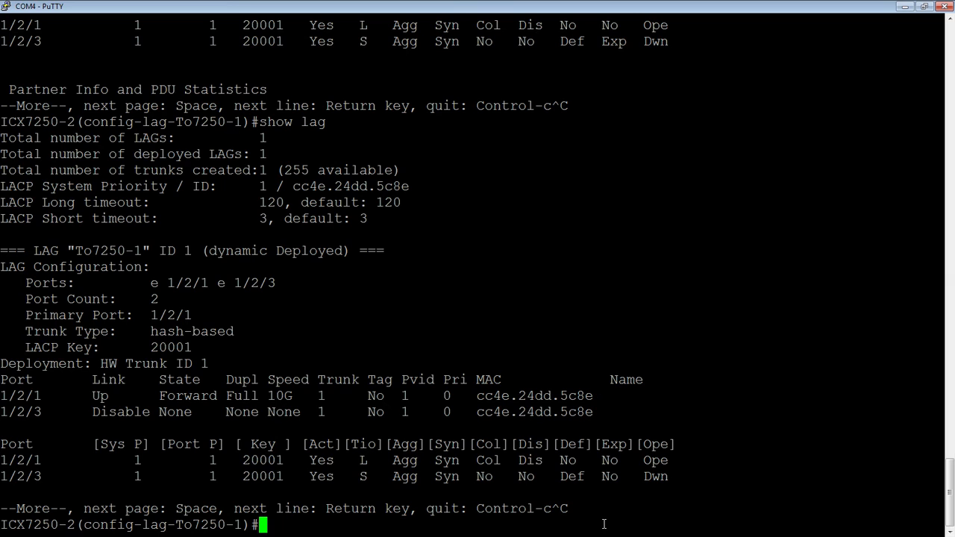
# Try configuring interface 1/2/3 (refused), then view the running config showing 1/2/3 disabled.
pyautogui.write('int e 1/2/3')
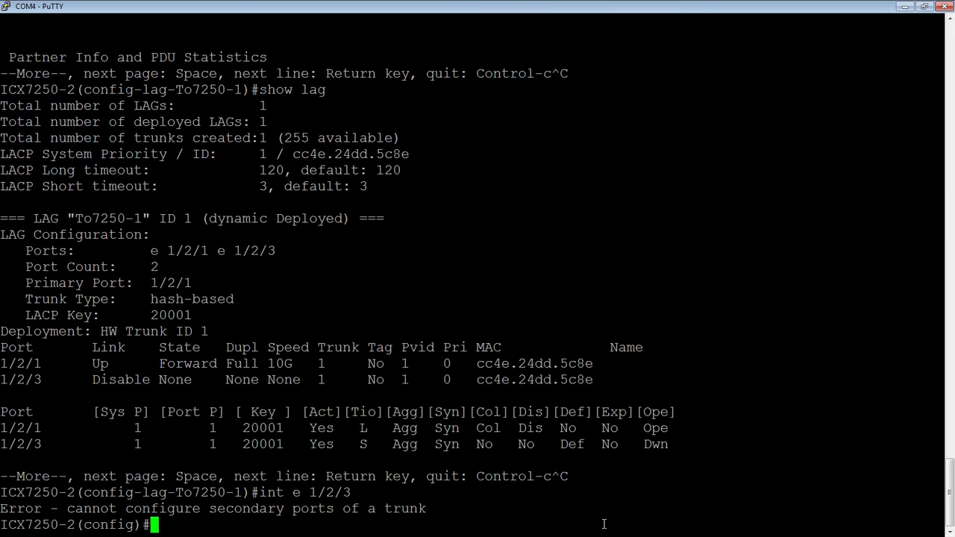
pyautogui.write('sh run')
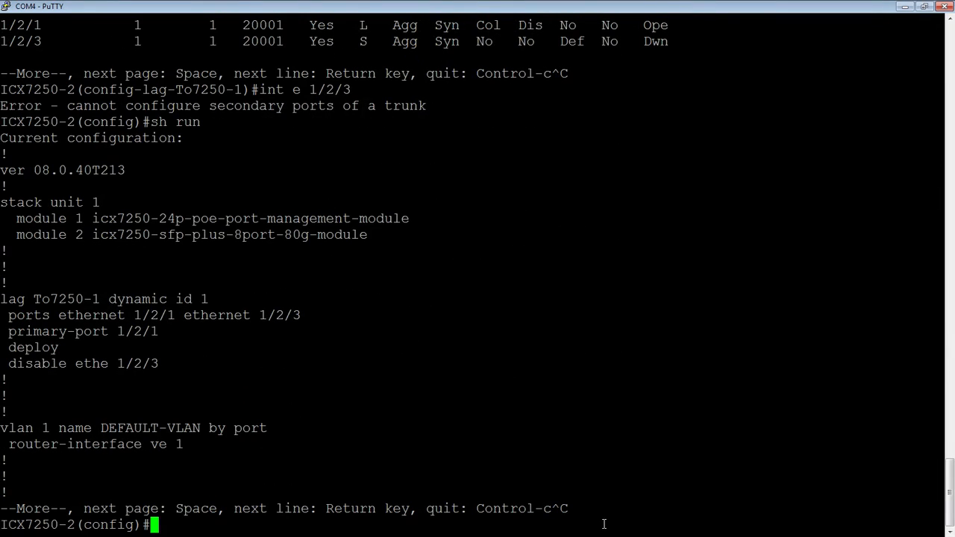
pyautogui.moveTo(15, 358)
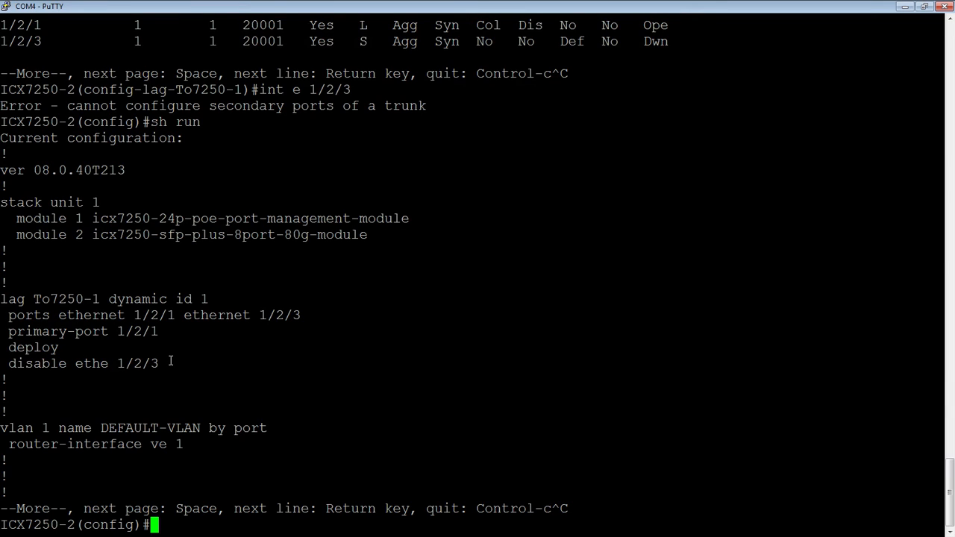
# Inside LAG To7250-1, re-enable ethernet port 1/2/3, then run show lag.
pyautogui.write('lag e')
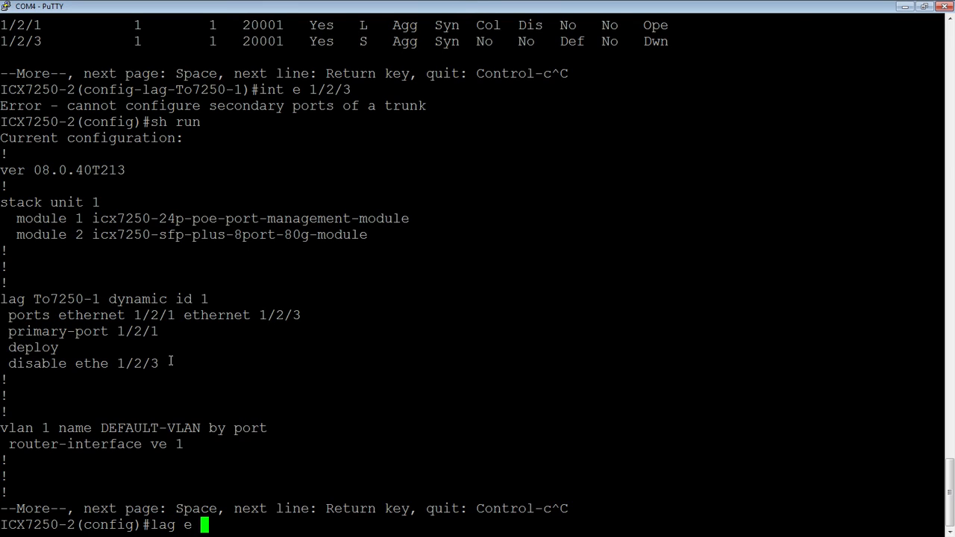
pyautogui.write('To')
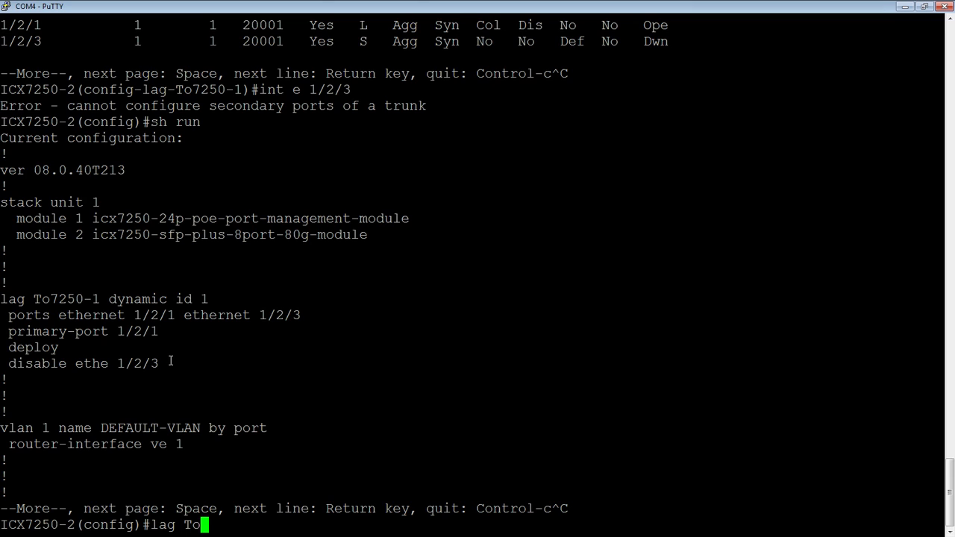
pyautogui.write('7250-1')
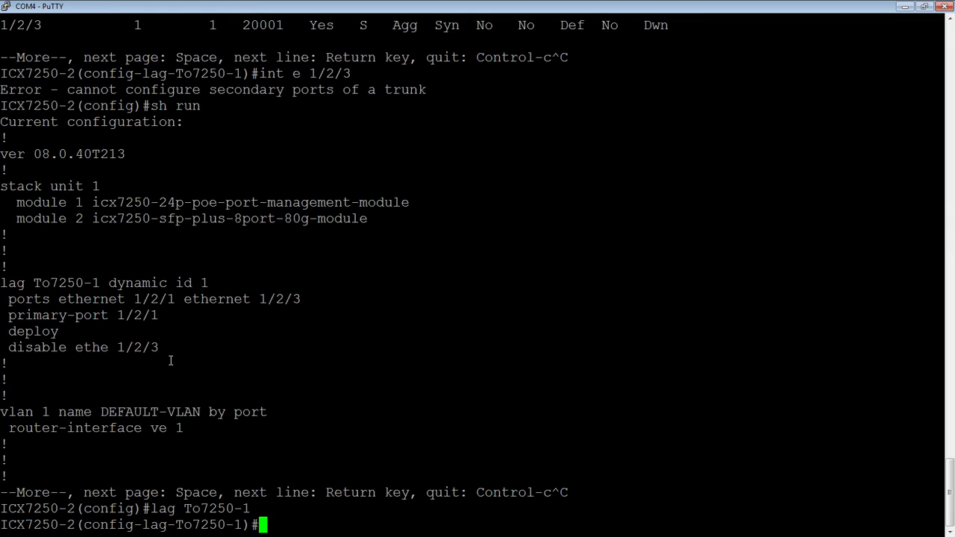
pyautogui.write('enable')
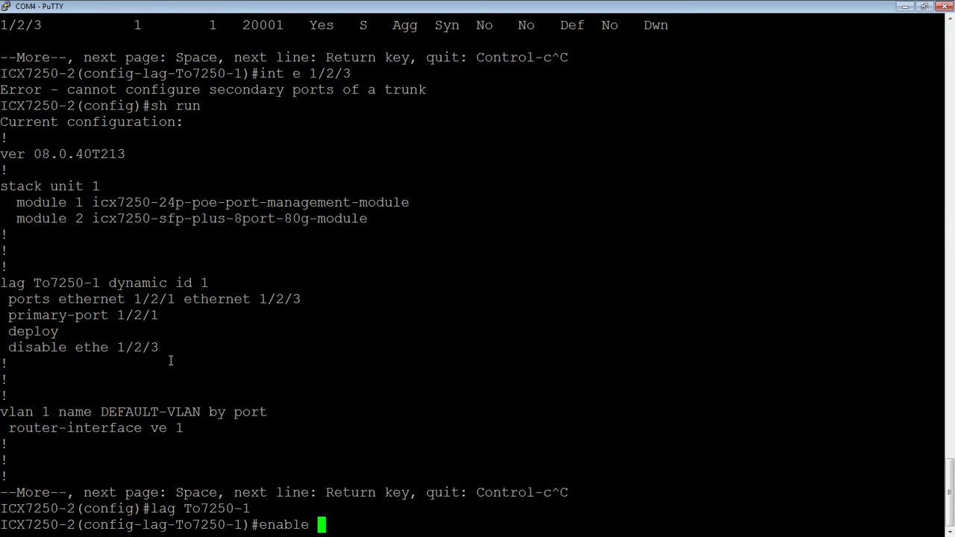
pyautogui.write('eth 1/2/3')
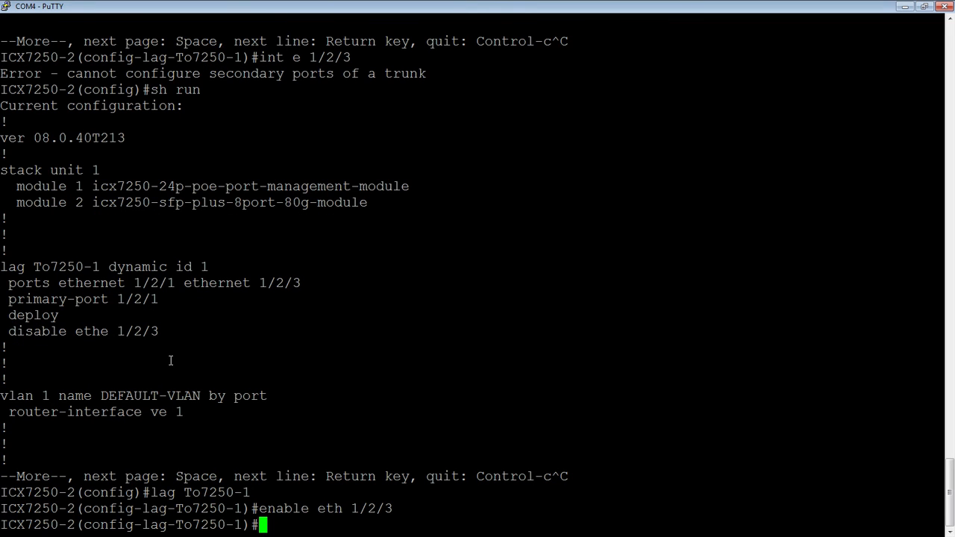
pyautogui.write('show lag')
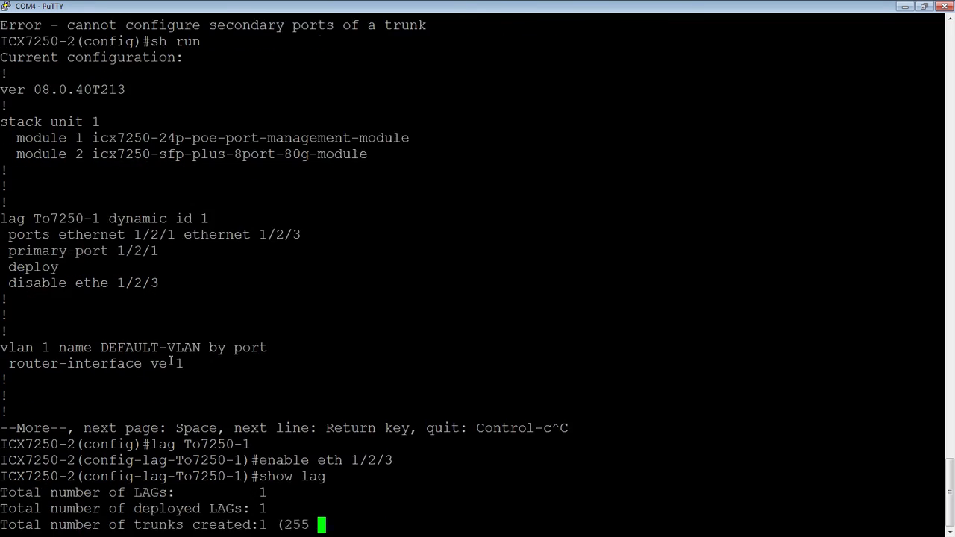
# Stop the paged show lag output to review the port status tables.
pyautogui.press('space')
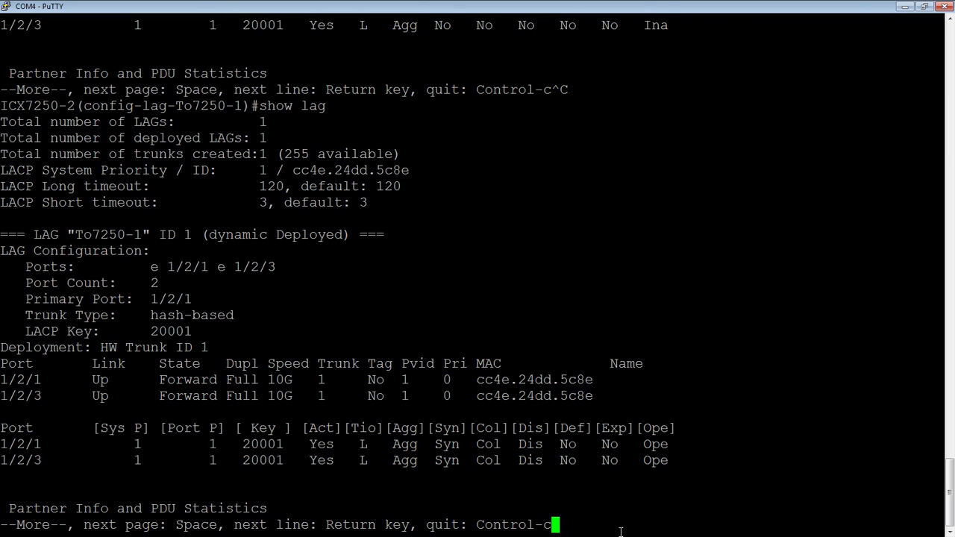
pyautogui.moveTo(56, 451)
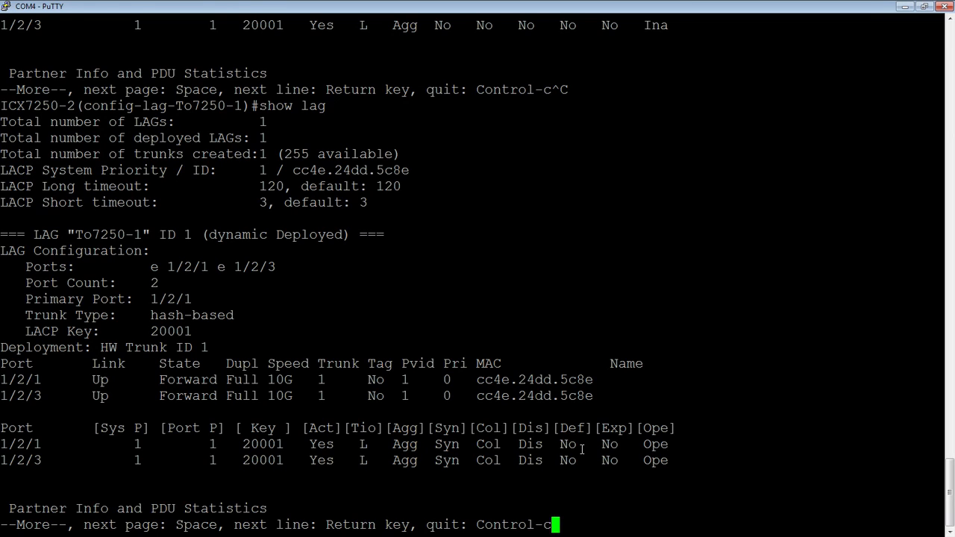
pyautogui.moveTo(753, 314)
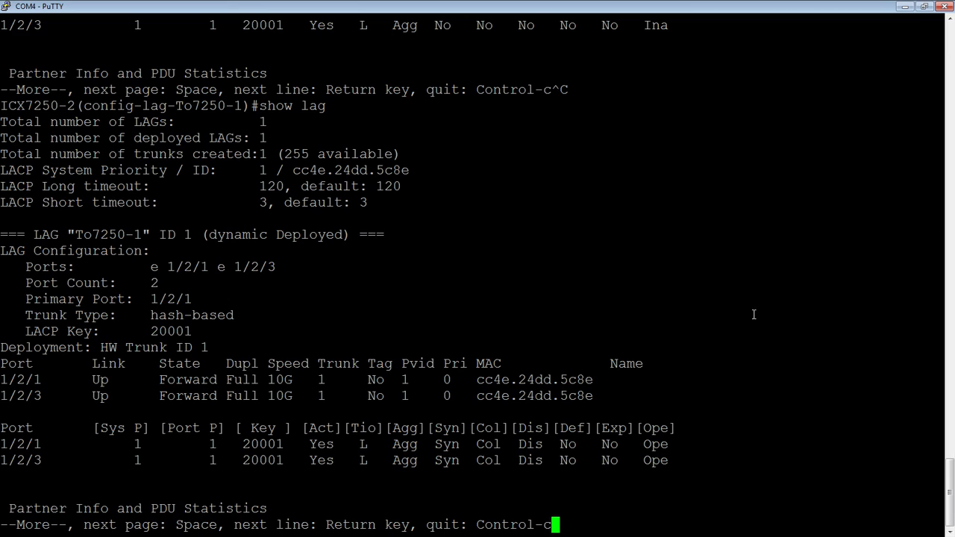